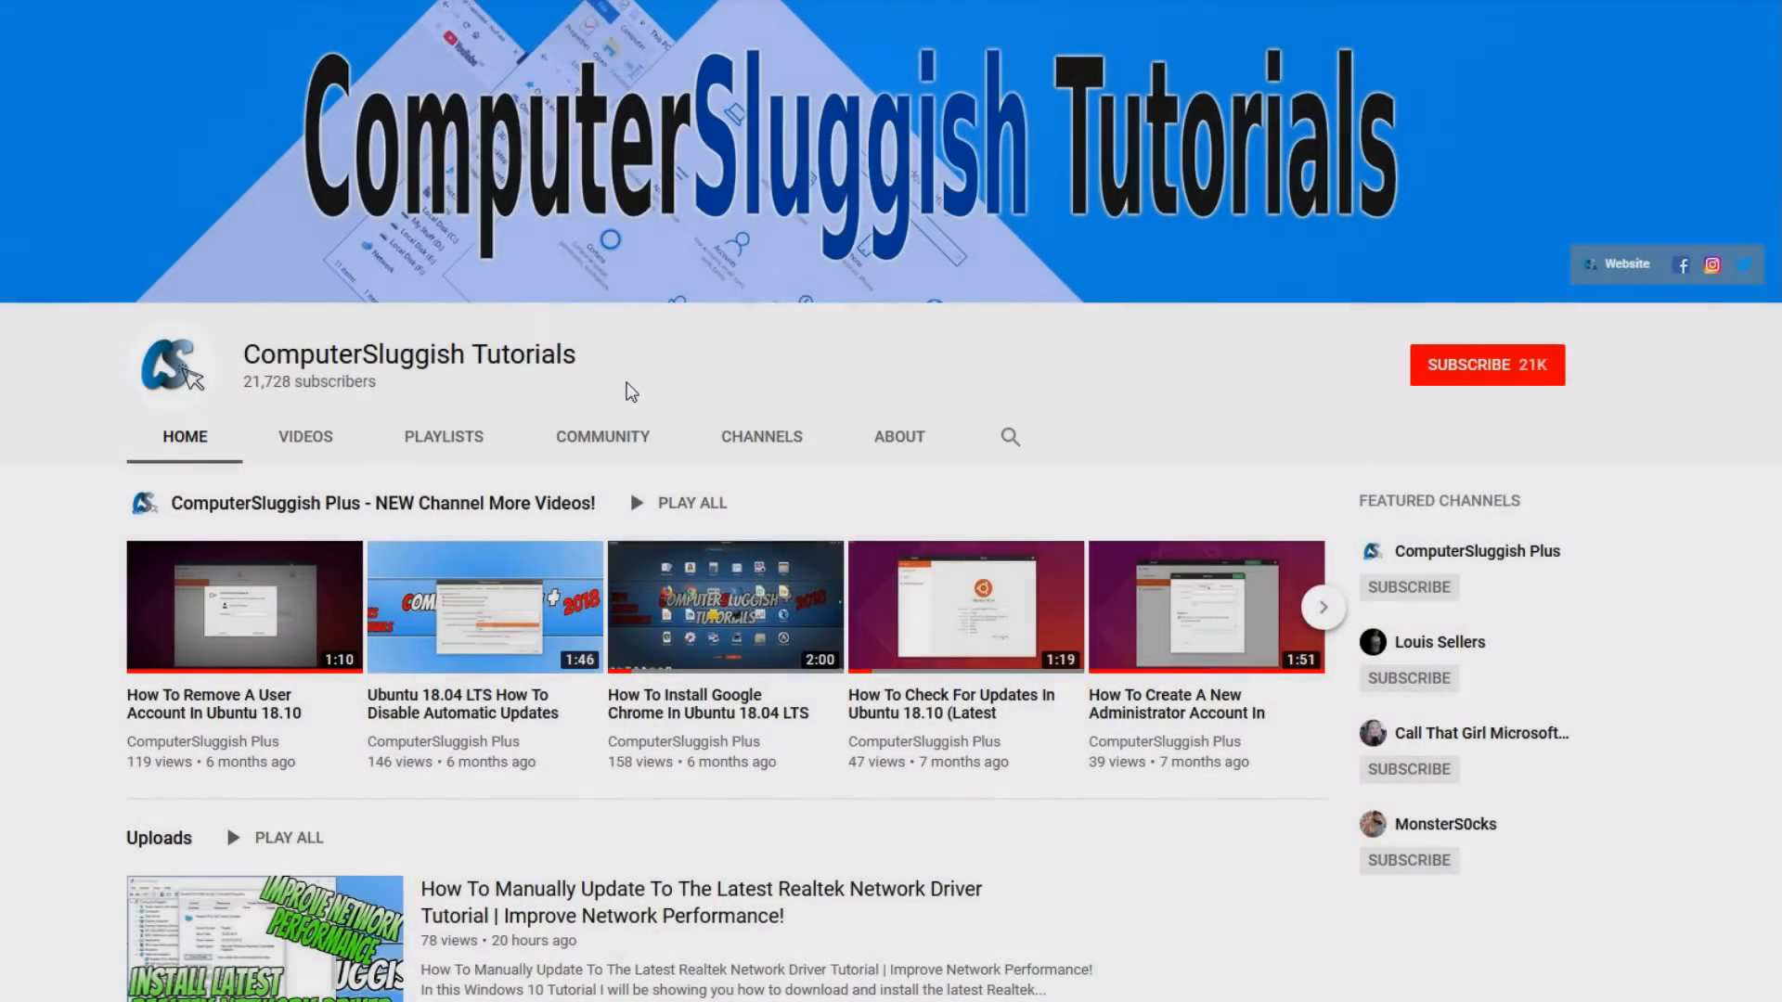
mouse_move(752, 358)
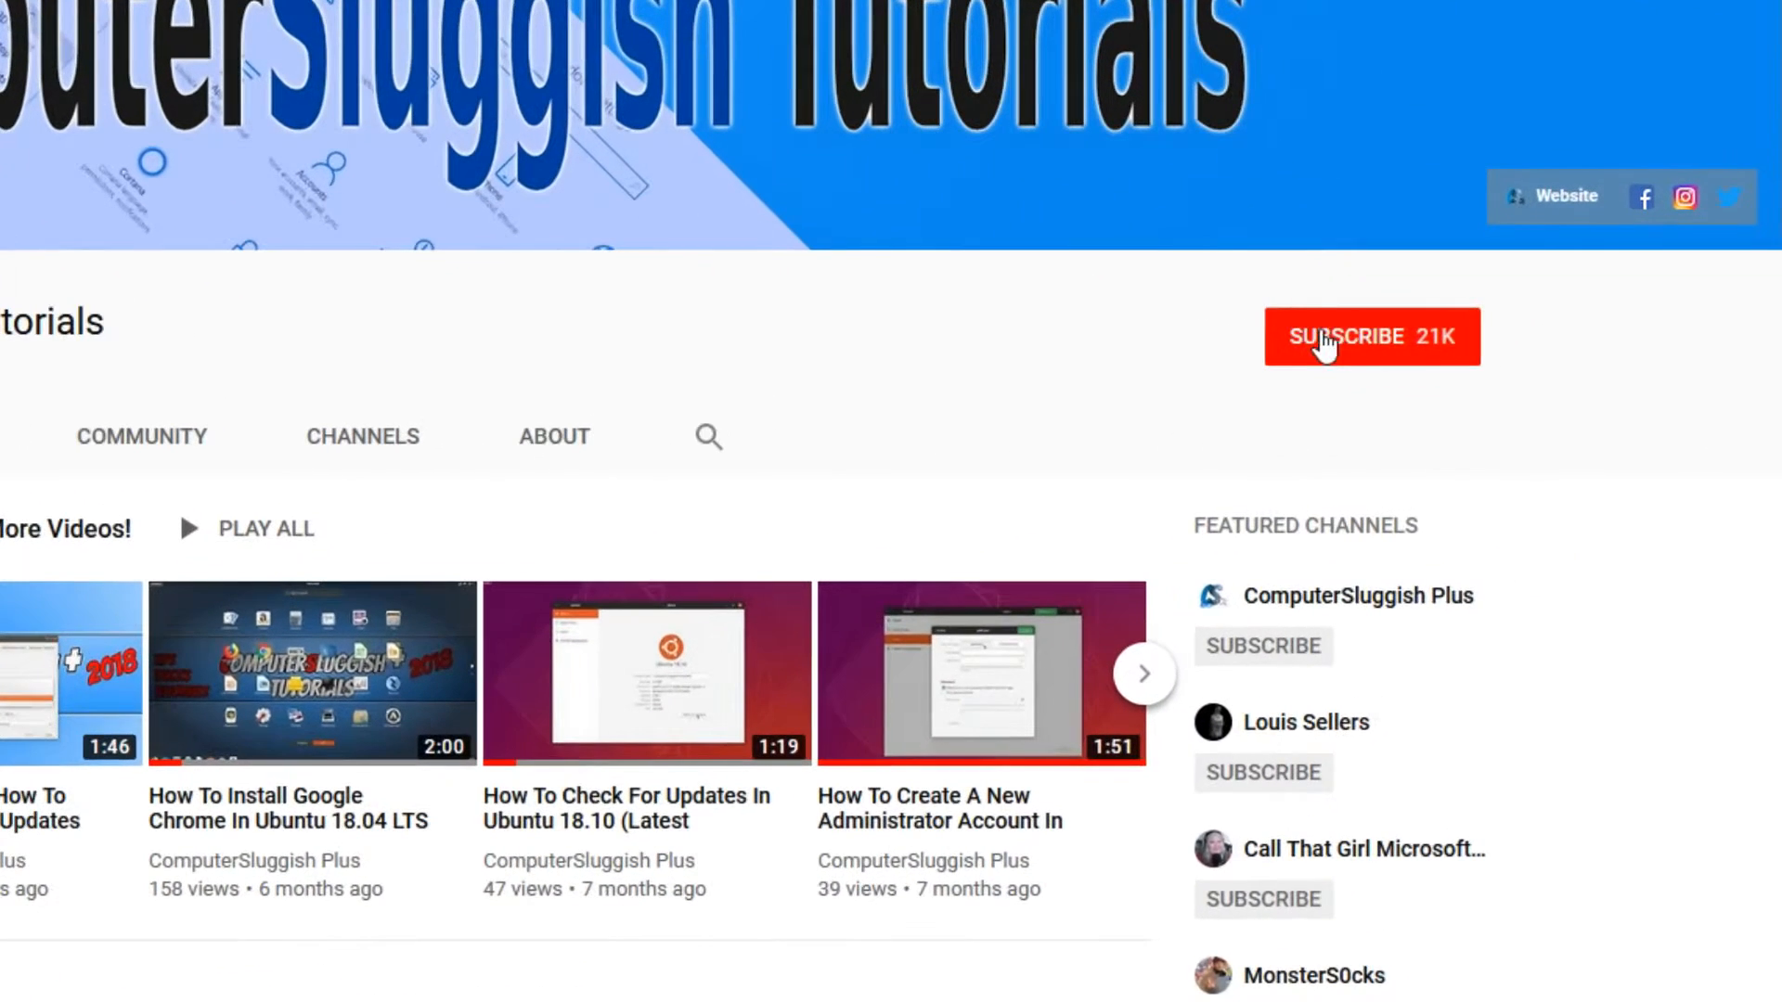
Subscribe to the ComputerSluggish Tutorials channel from its channel page.
click(1372, 336)
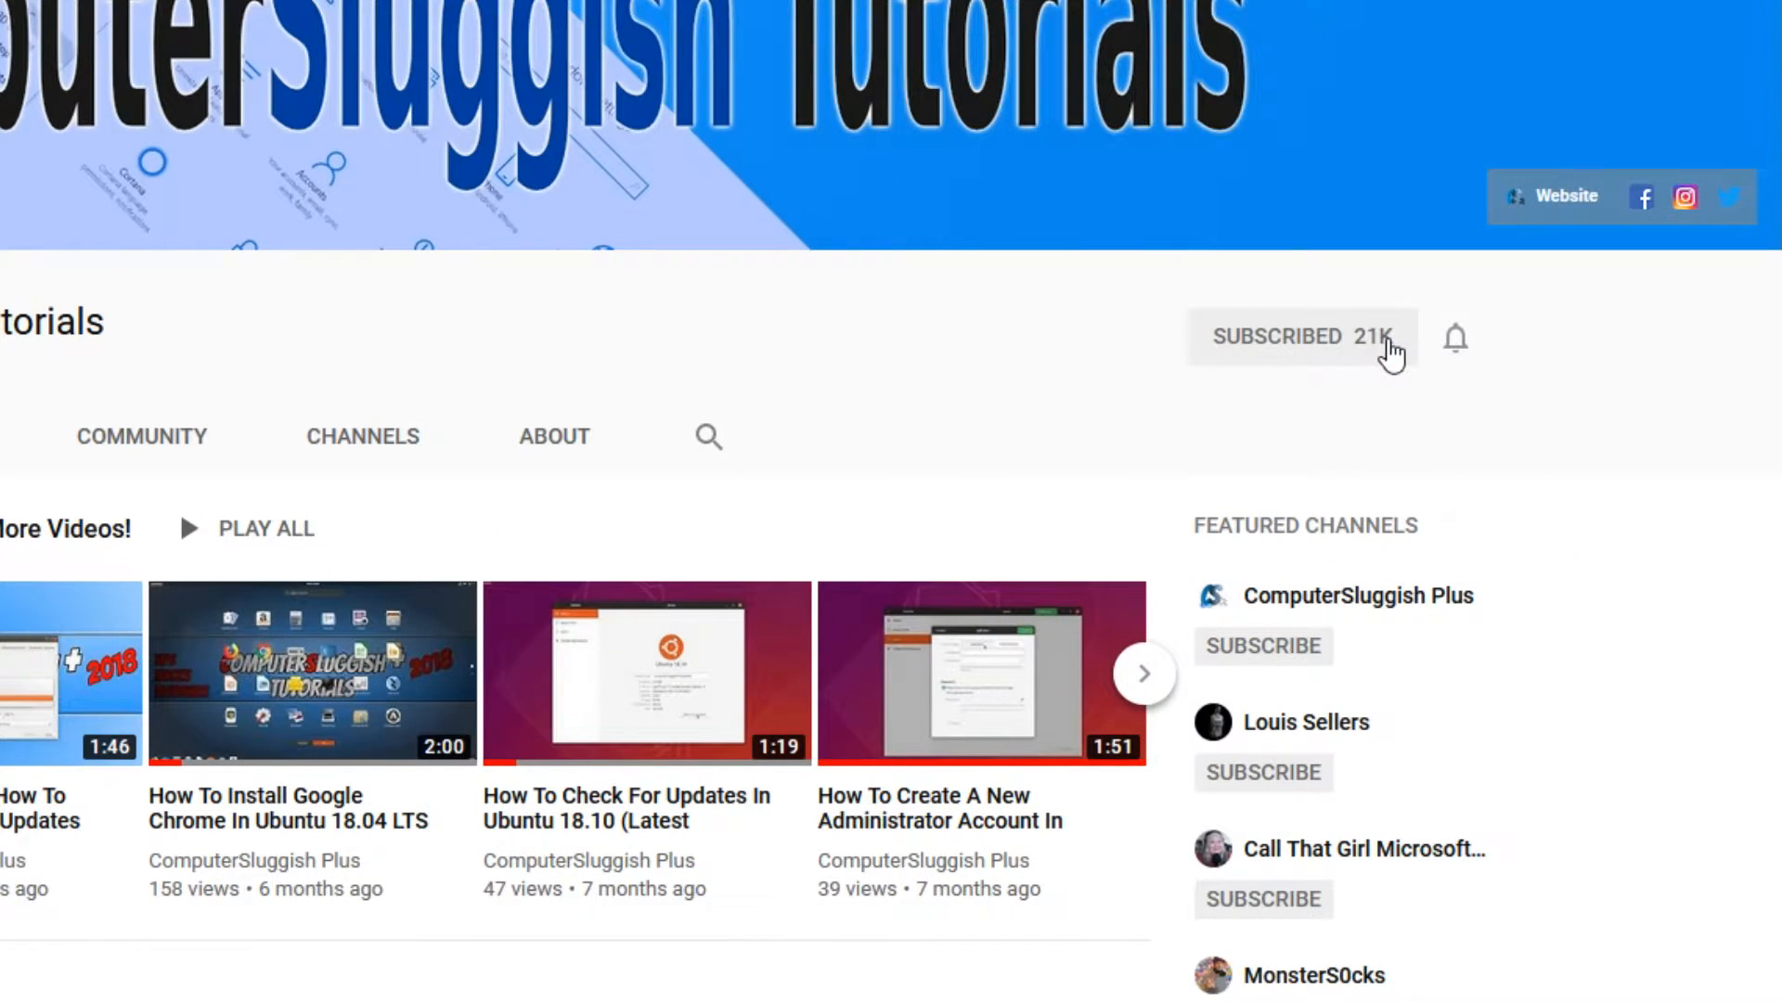
mouse_move(1455, 337)
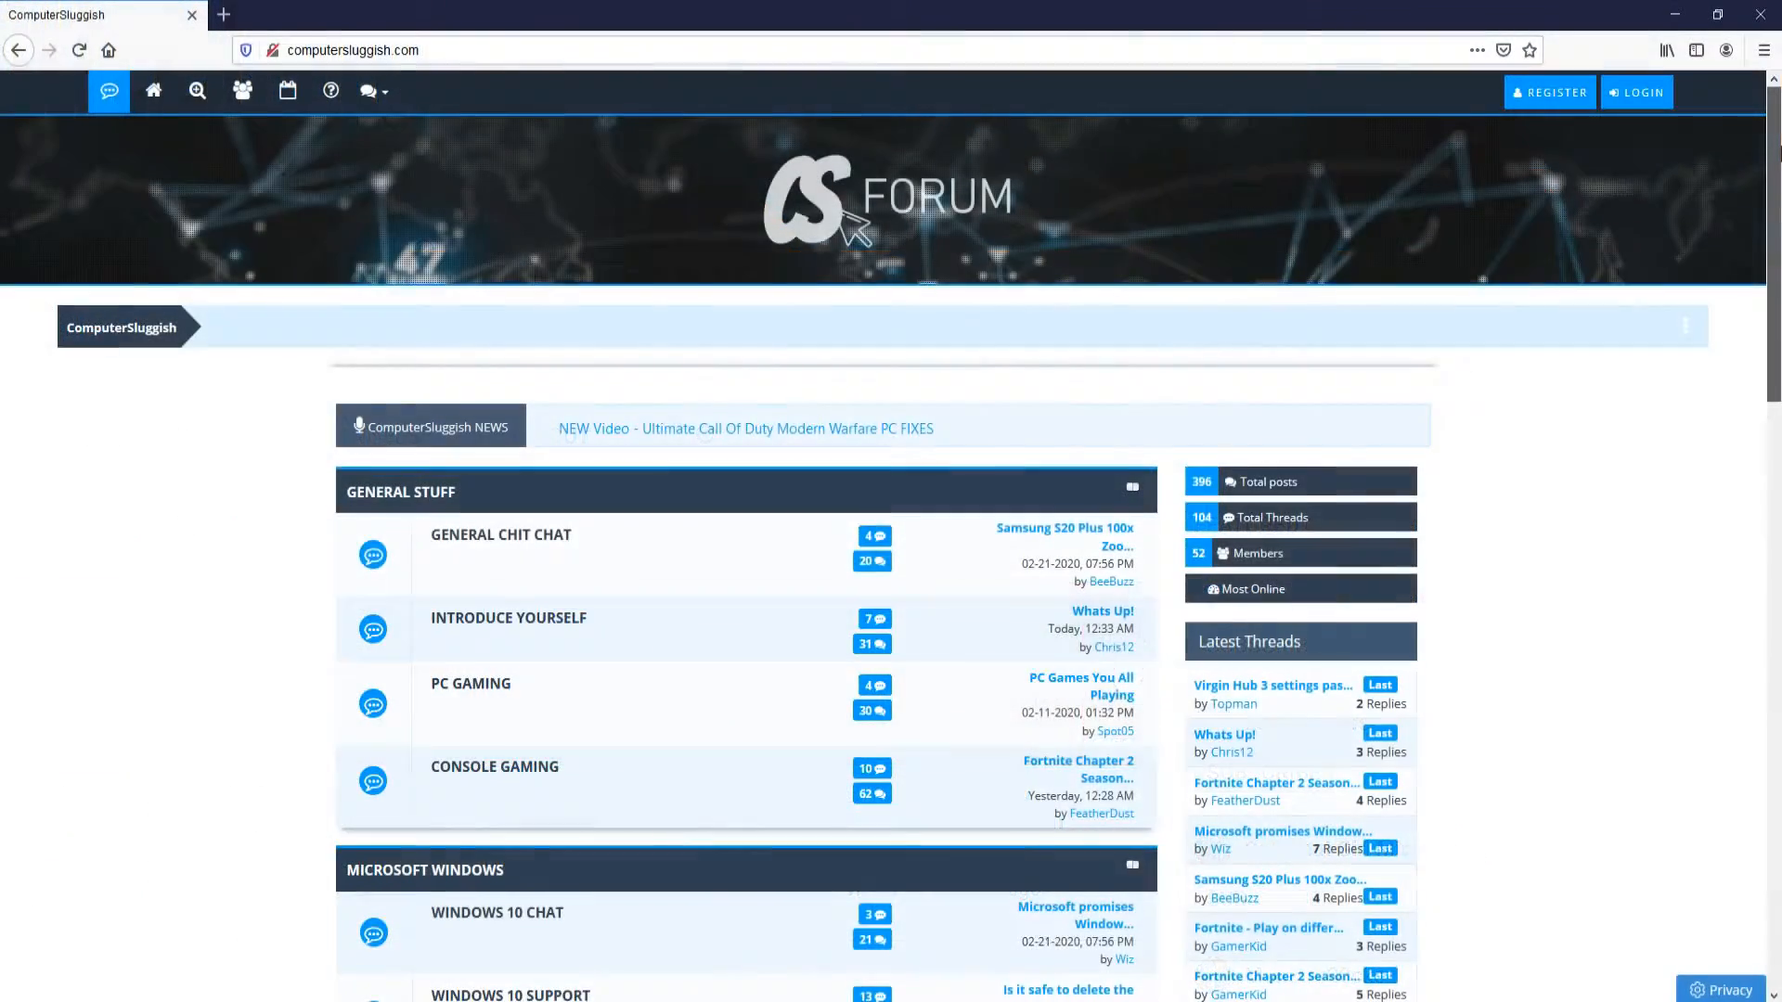
Scroll the forum front page down to the Microsoft Windows boards section.
scroll(down, 3)
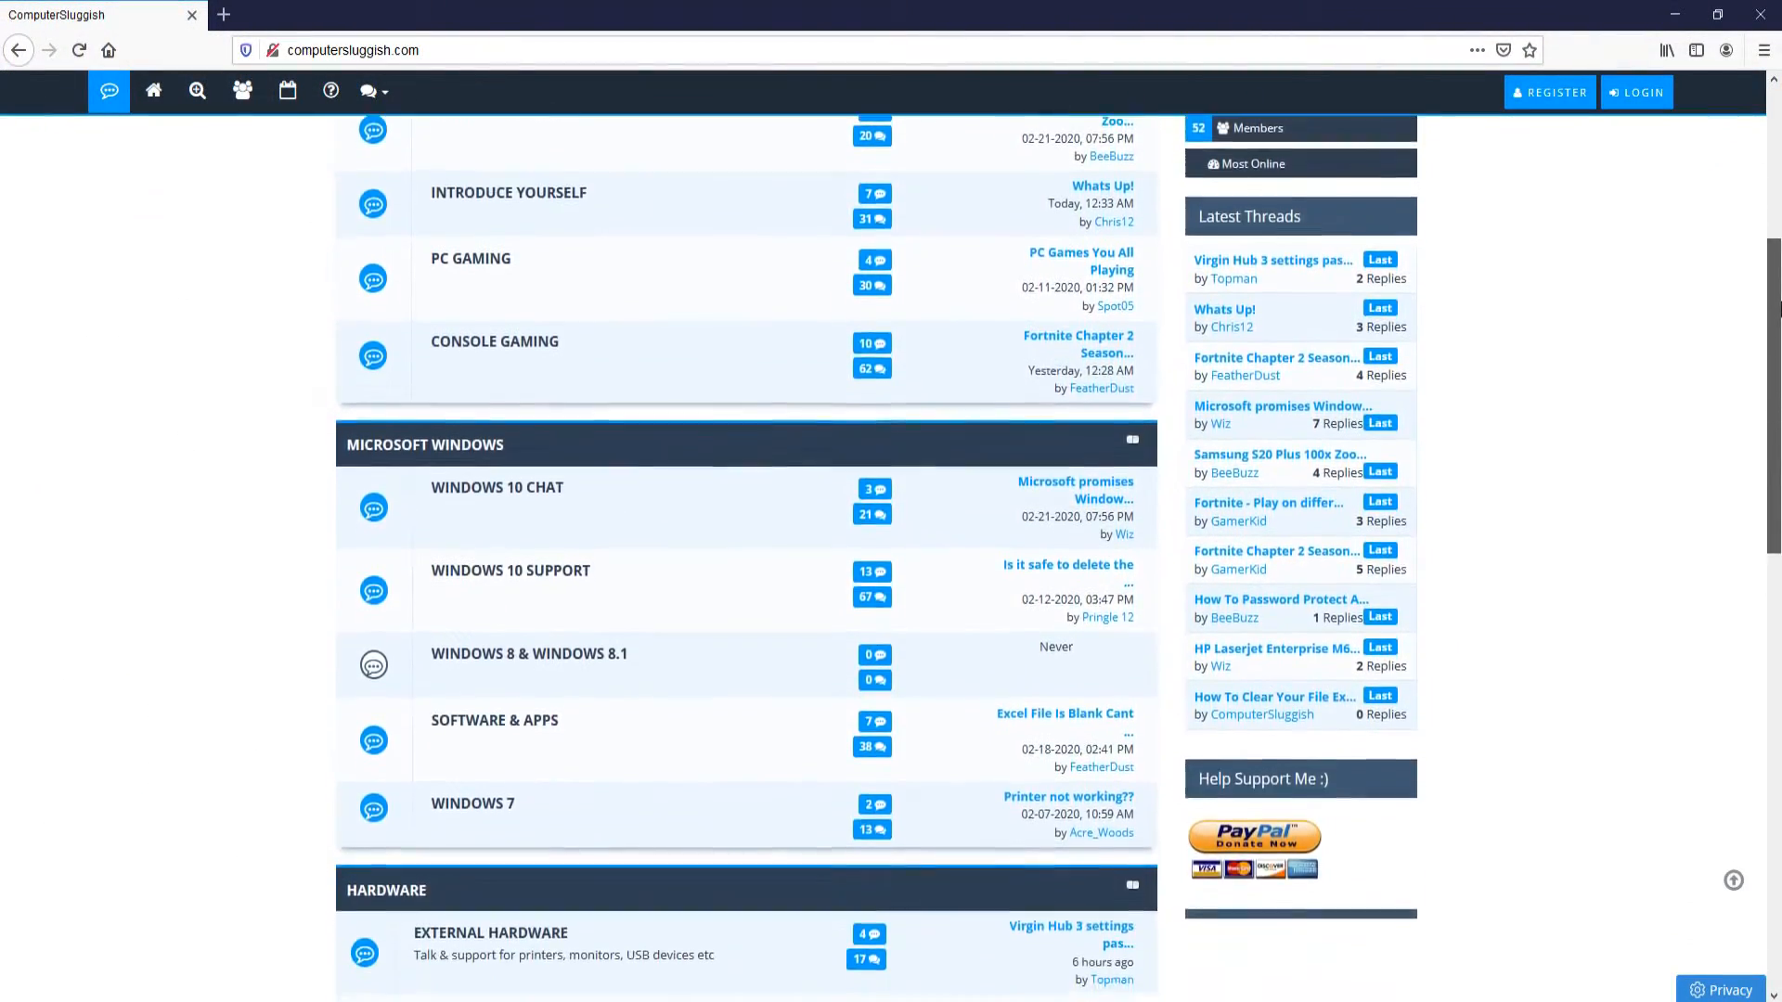
scroll(down, 3)
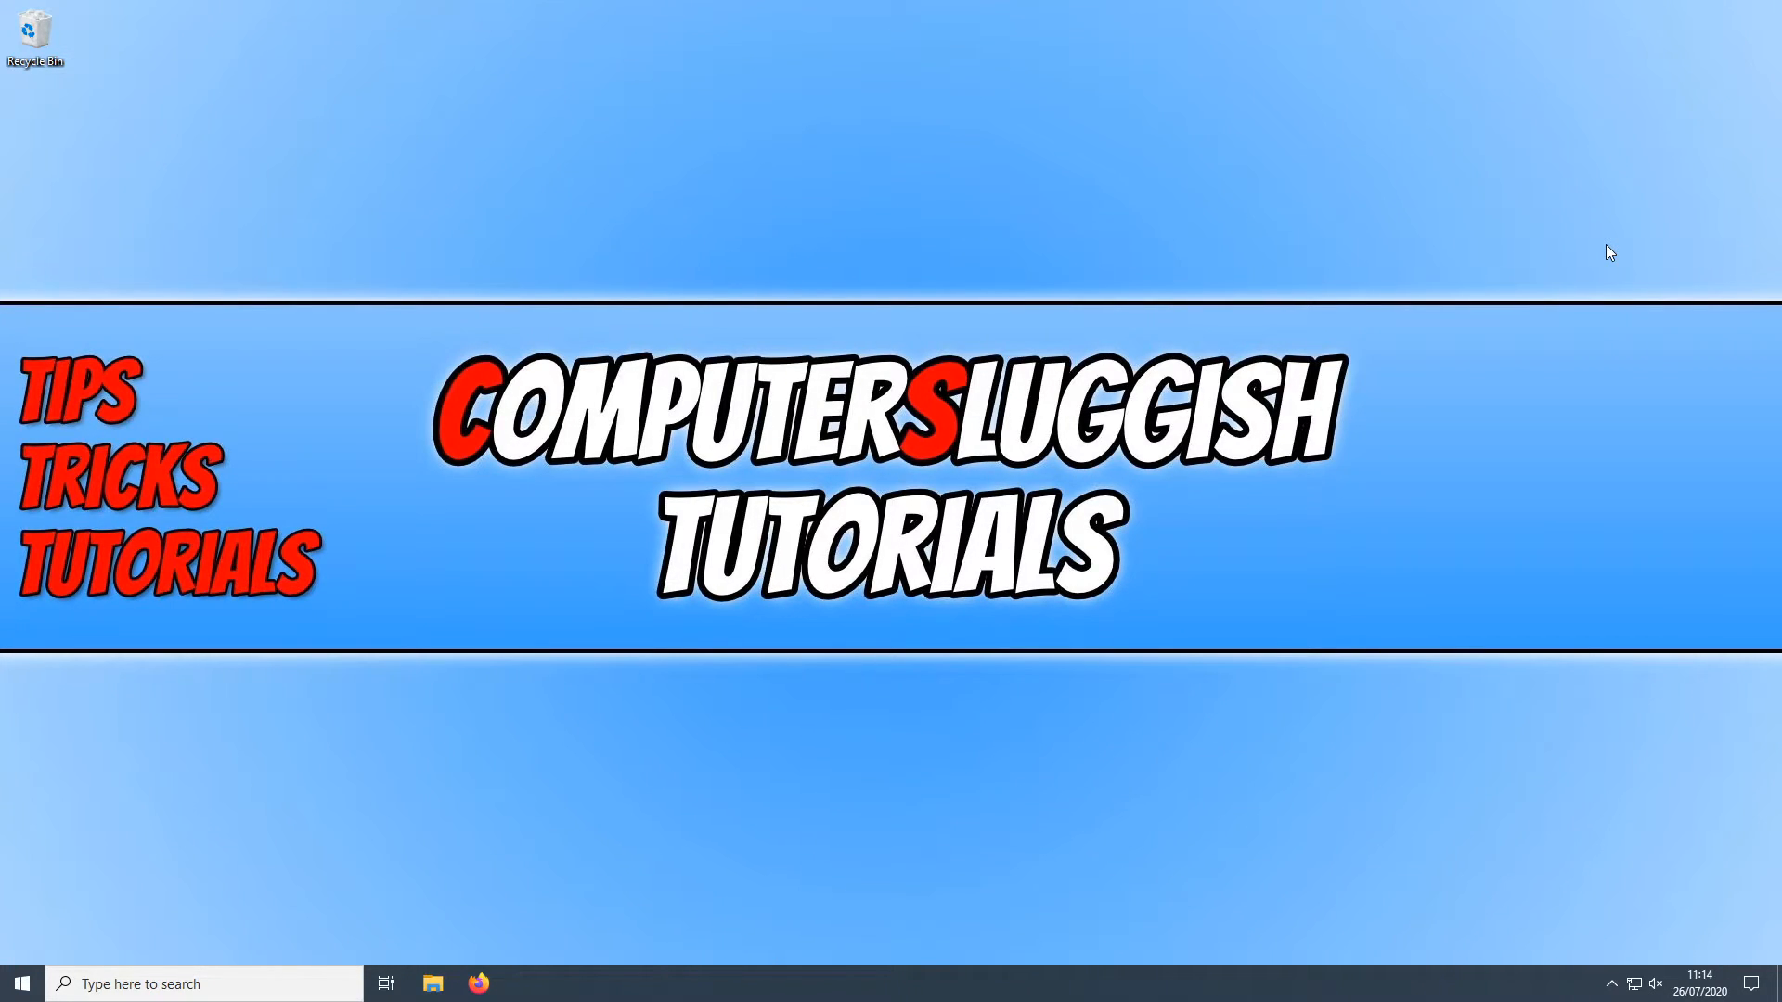
mouse_move(351, 747)
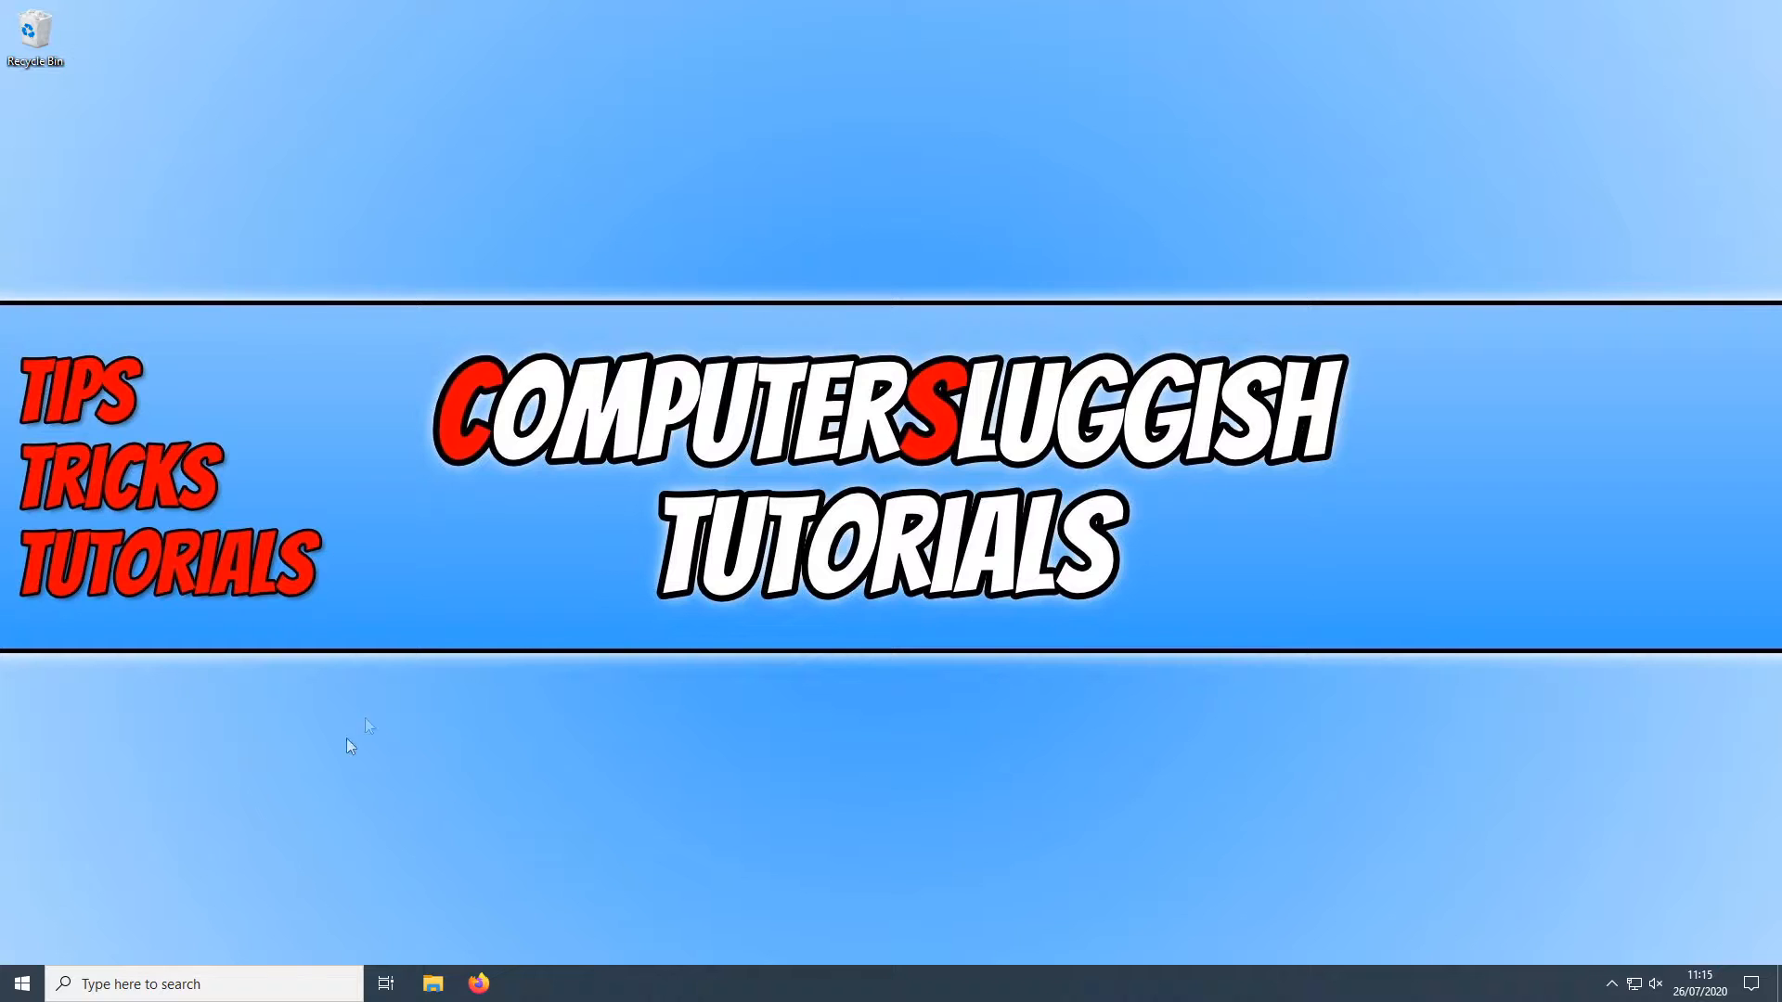
Launch Command Prompt via a Start menu search for 'cmd'.
click(20, 984)
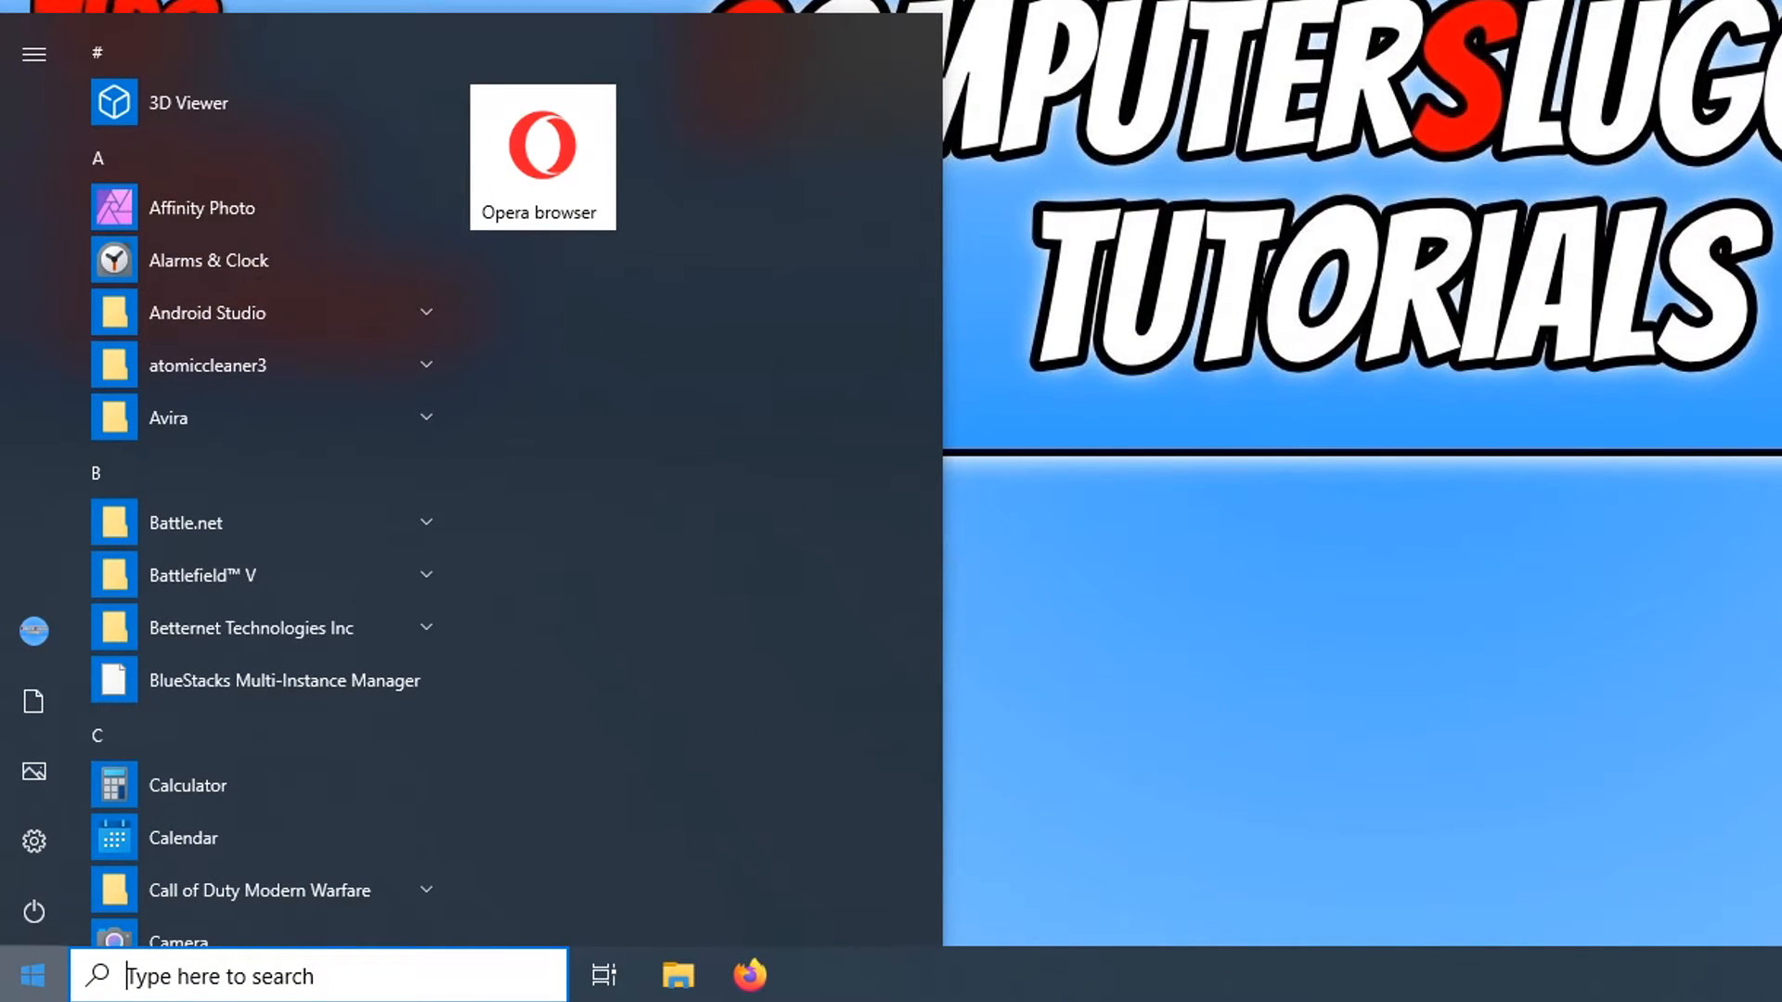
text(cmd)
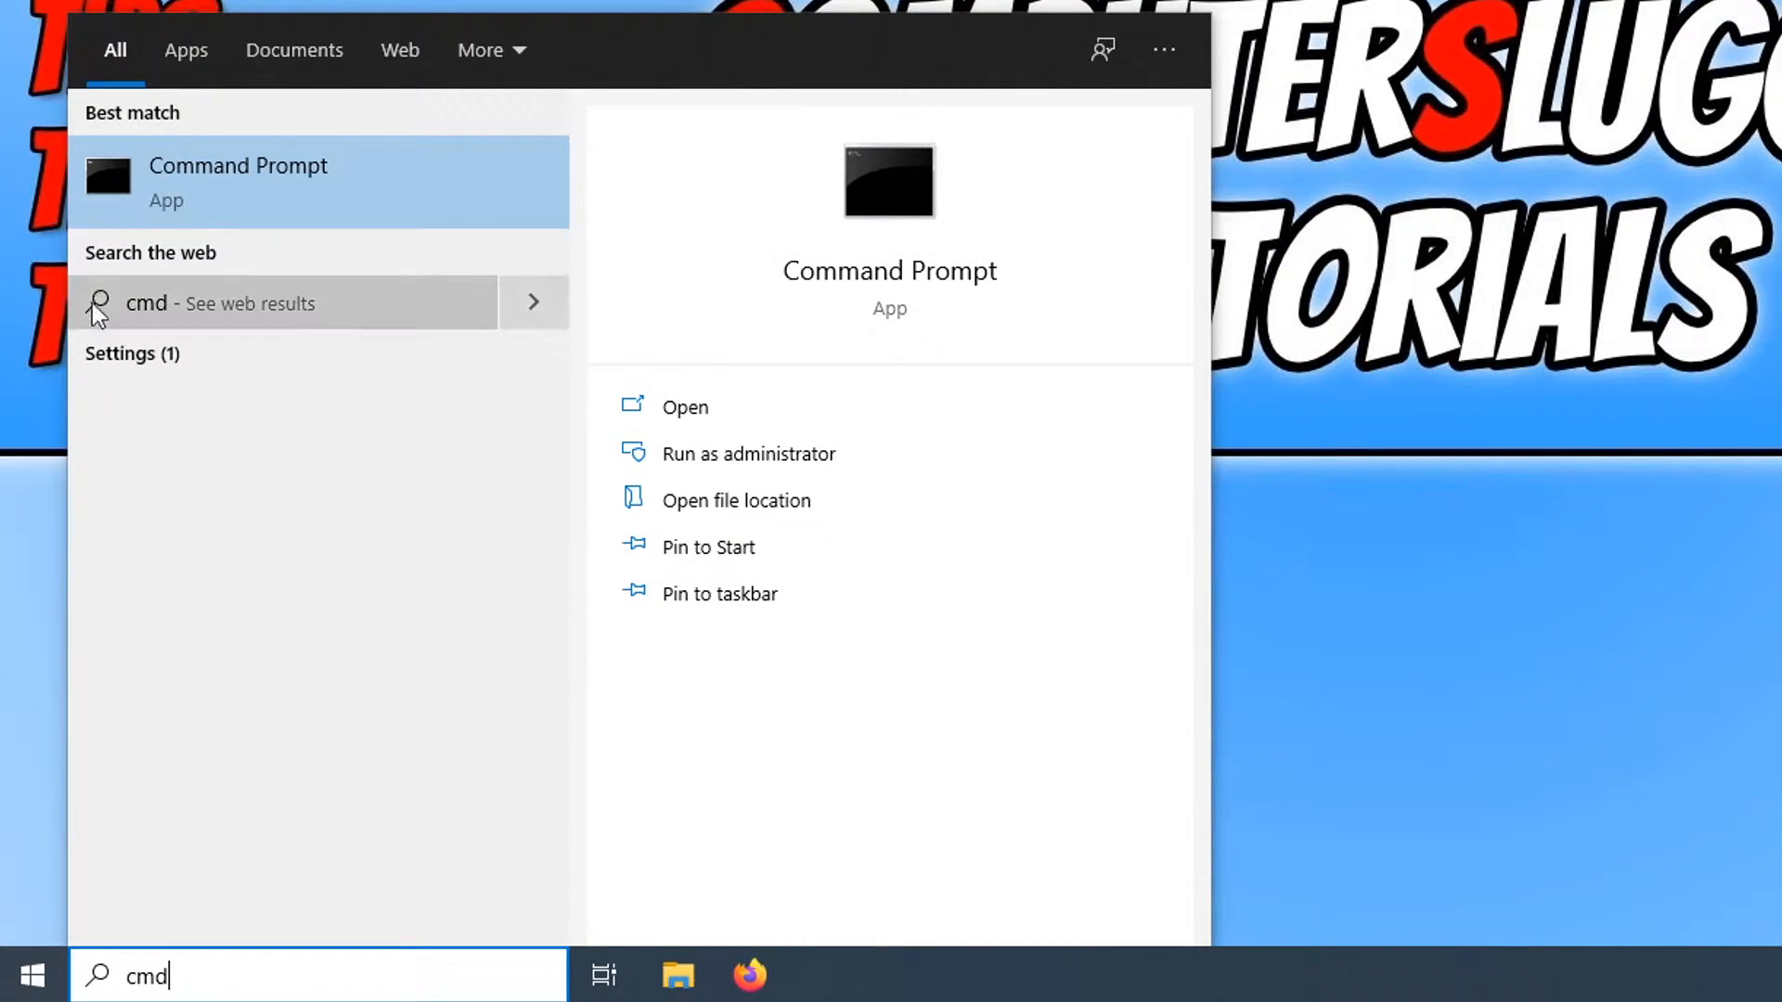
click(683, 406)
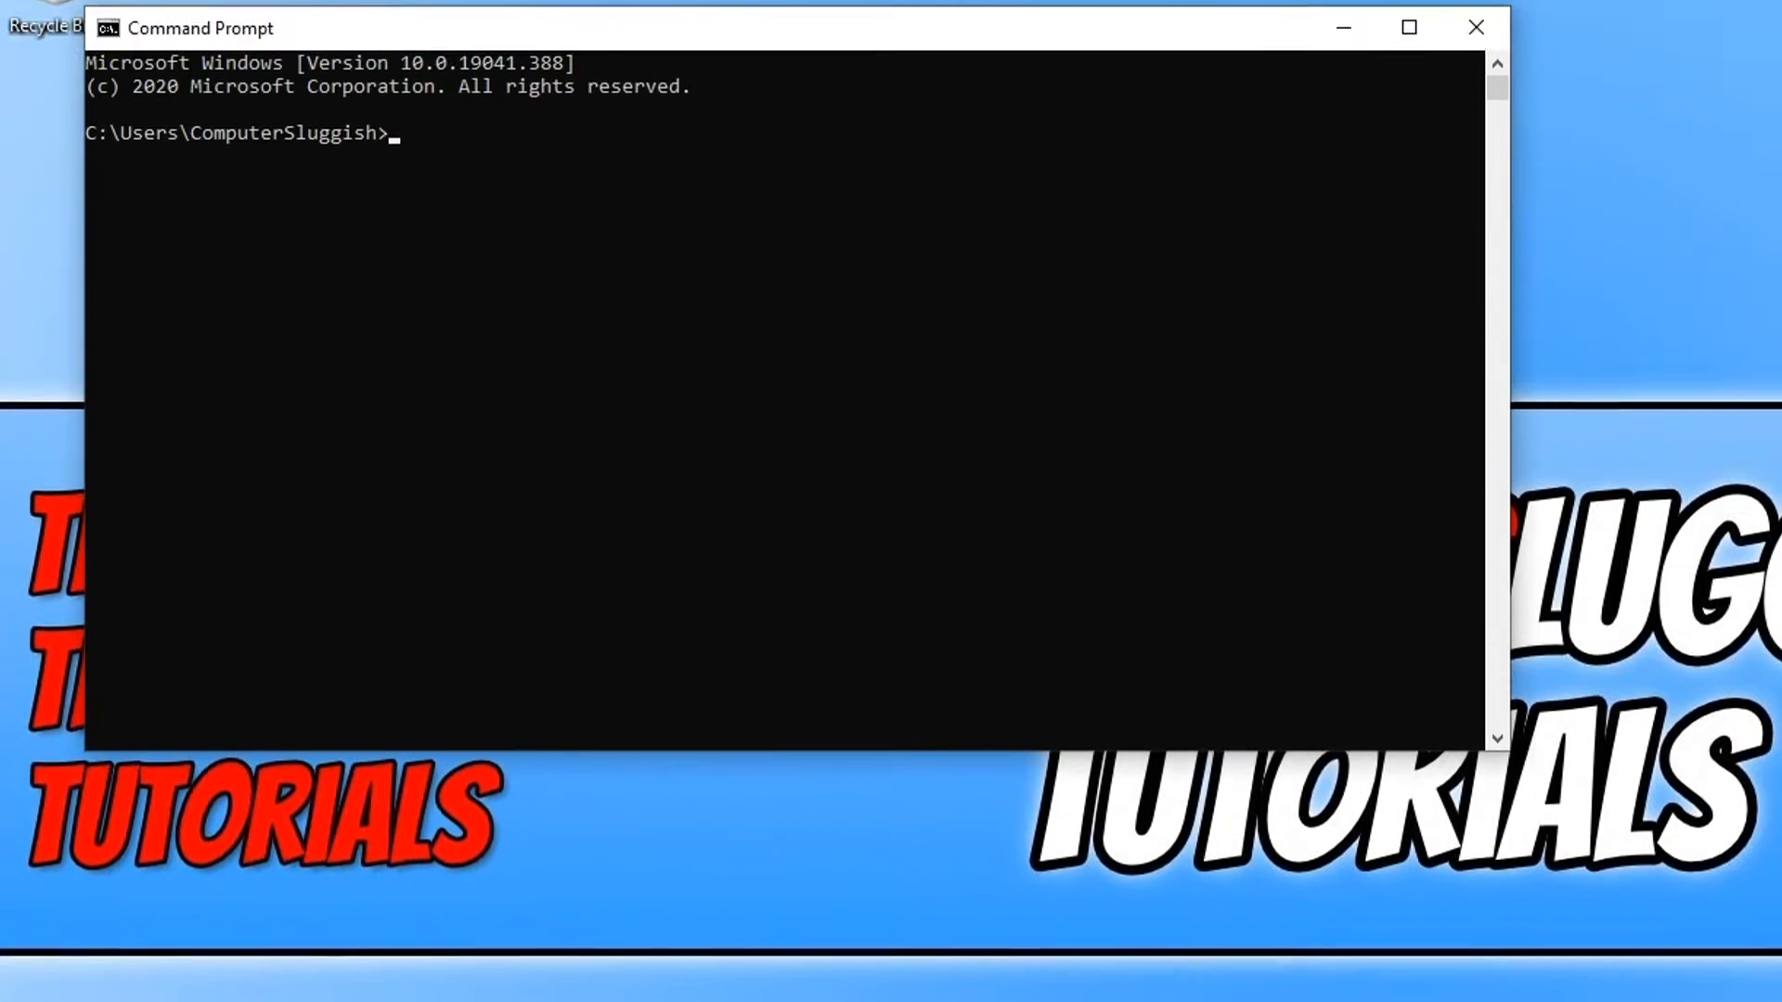
Enter the ipconfig command at the prompt to list the adapter's IP configuration.
text(ip)
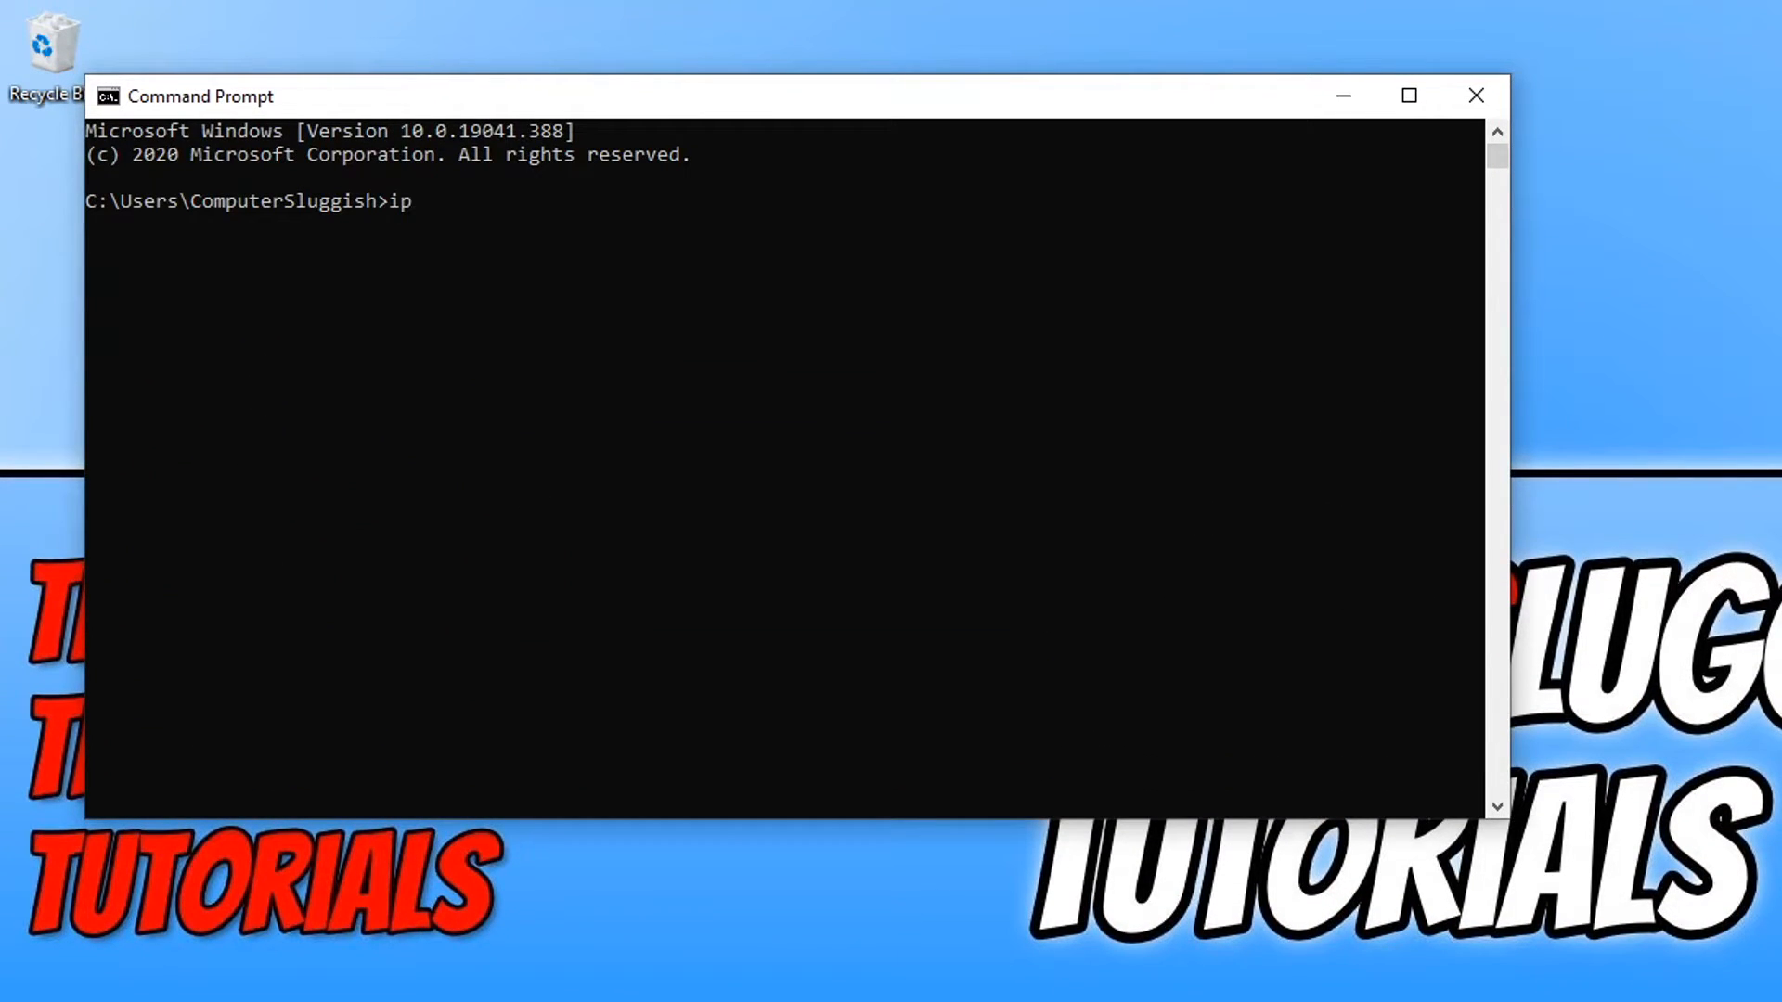
text(config)
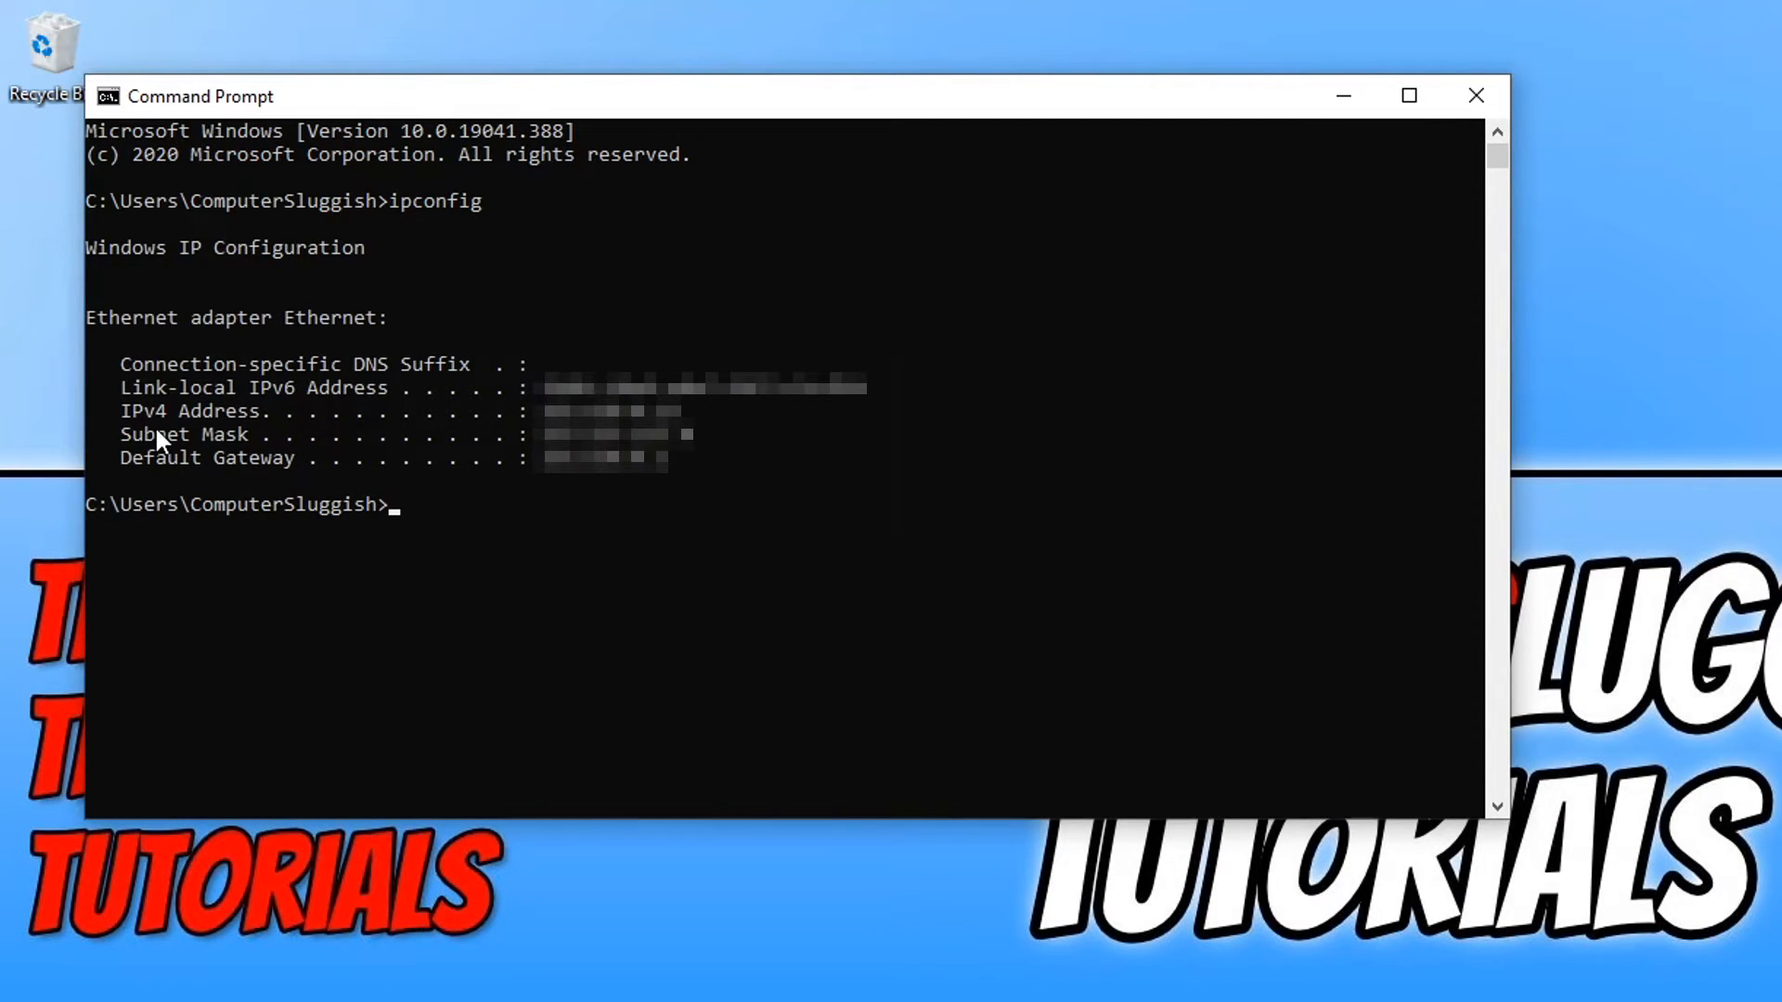
mouse_move(188, 489)
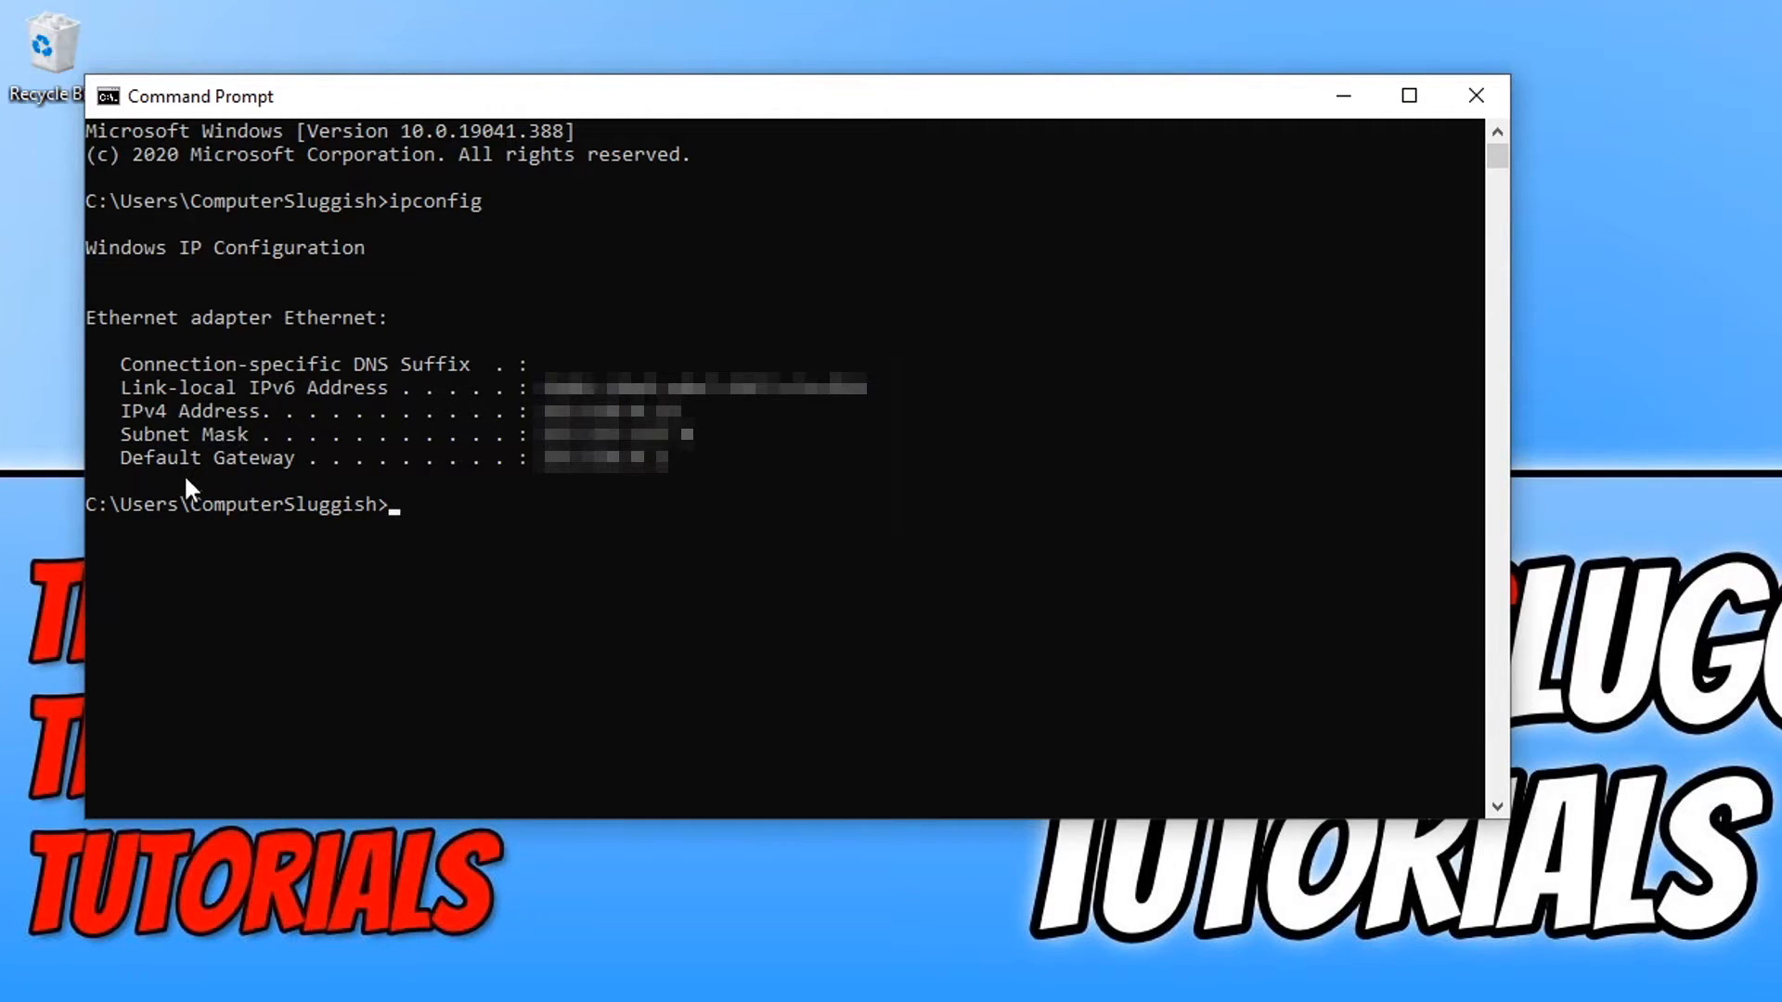
mouse_move(242, 434)
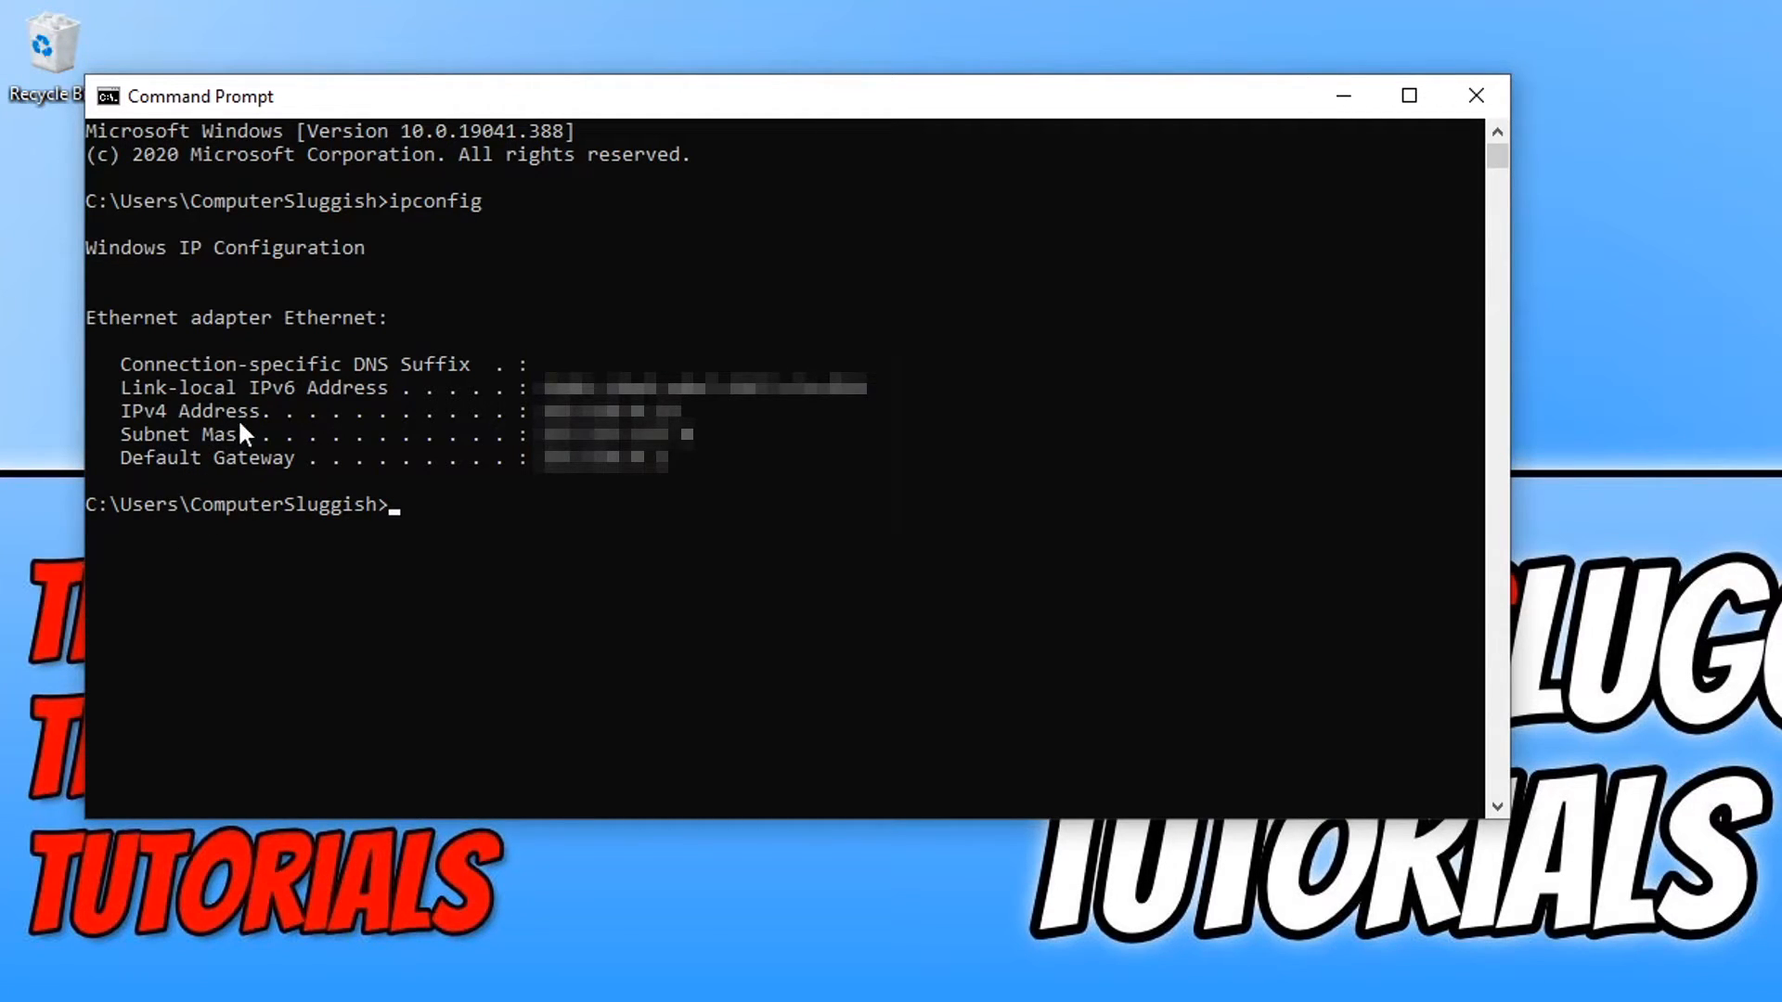
mouse_move(186, 698)
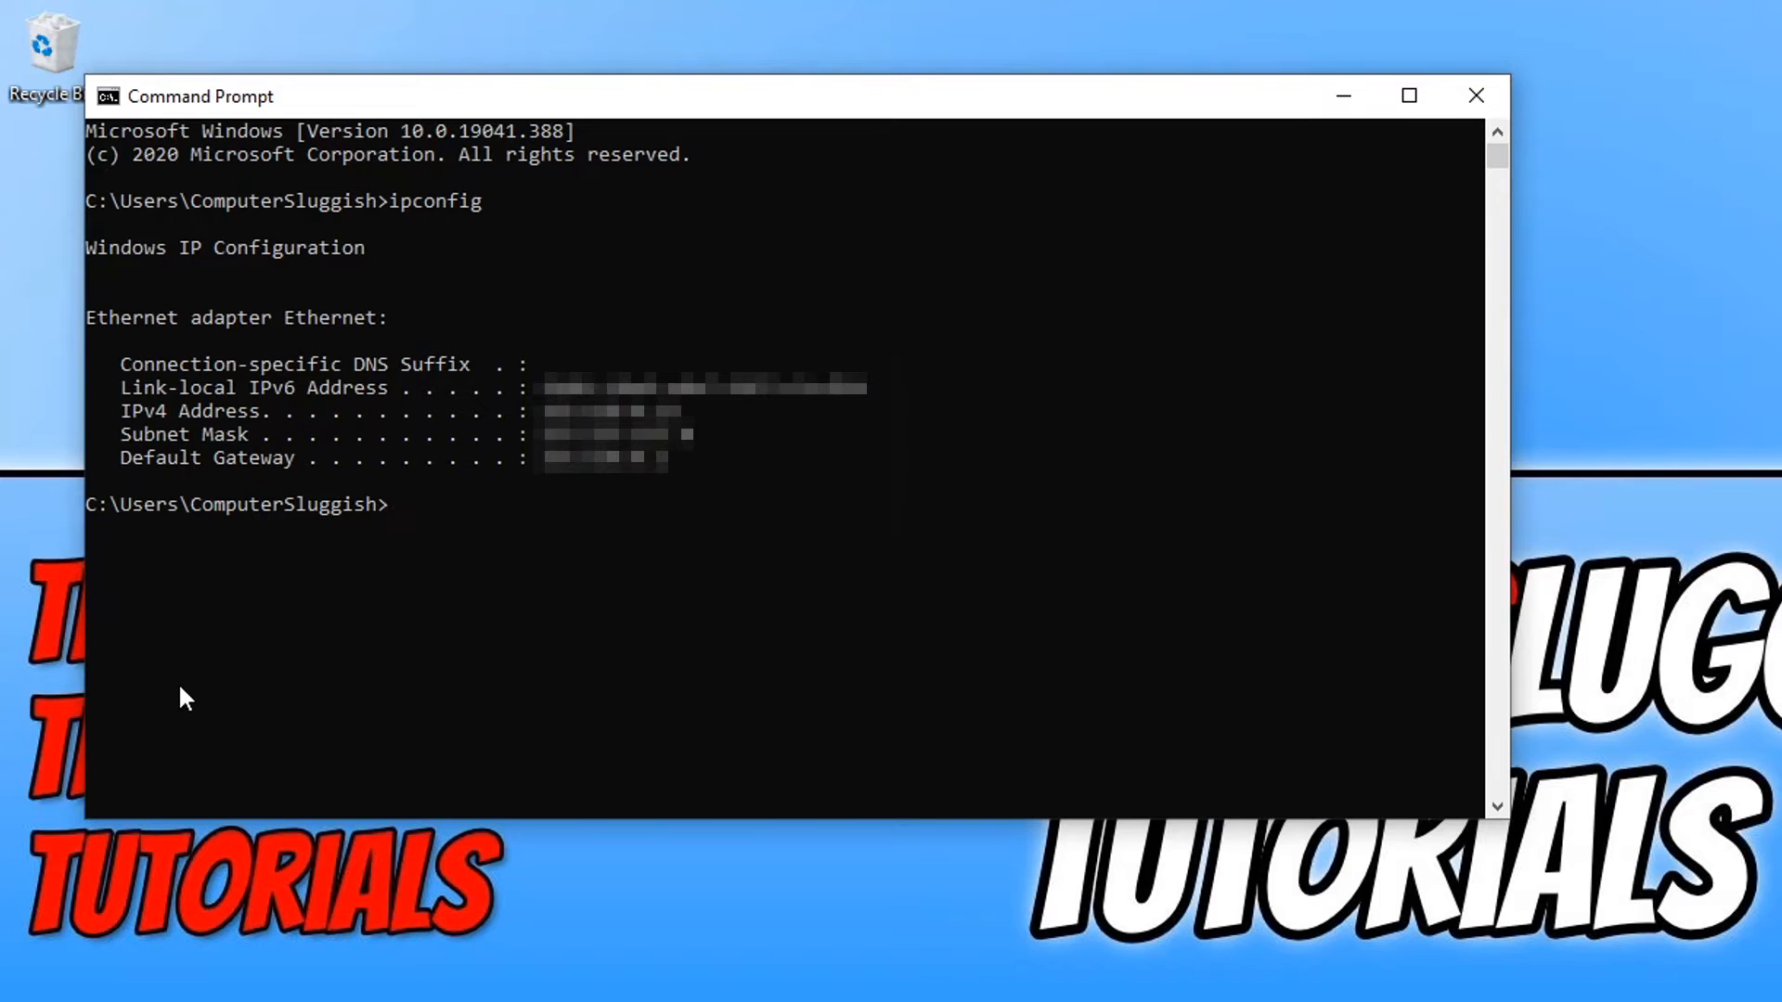